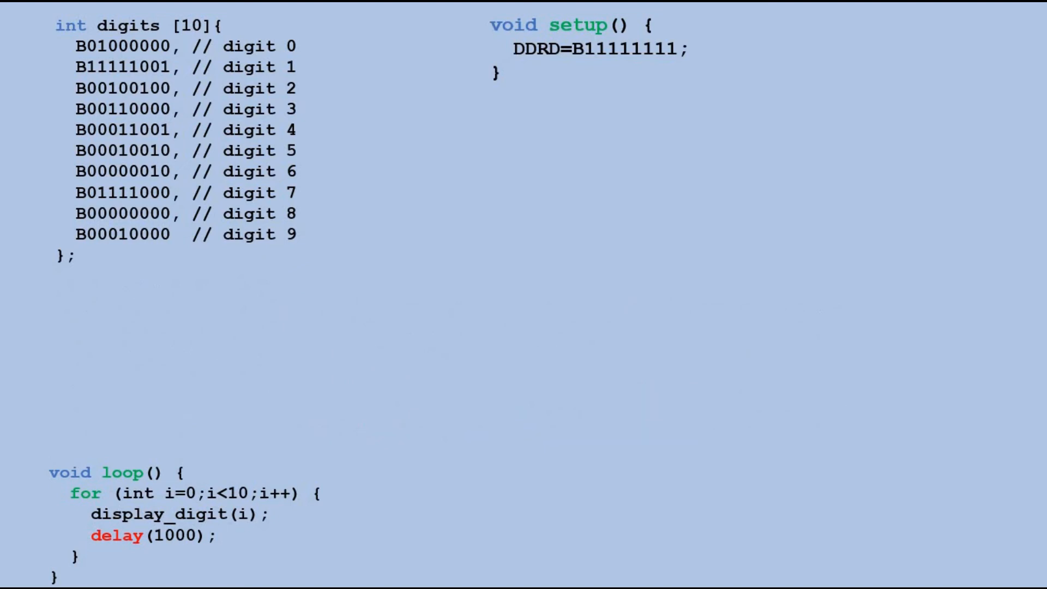
type("PORTD=digits[i];")
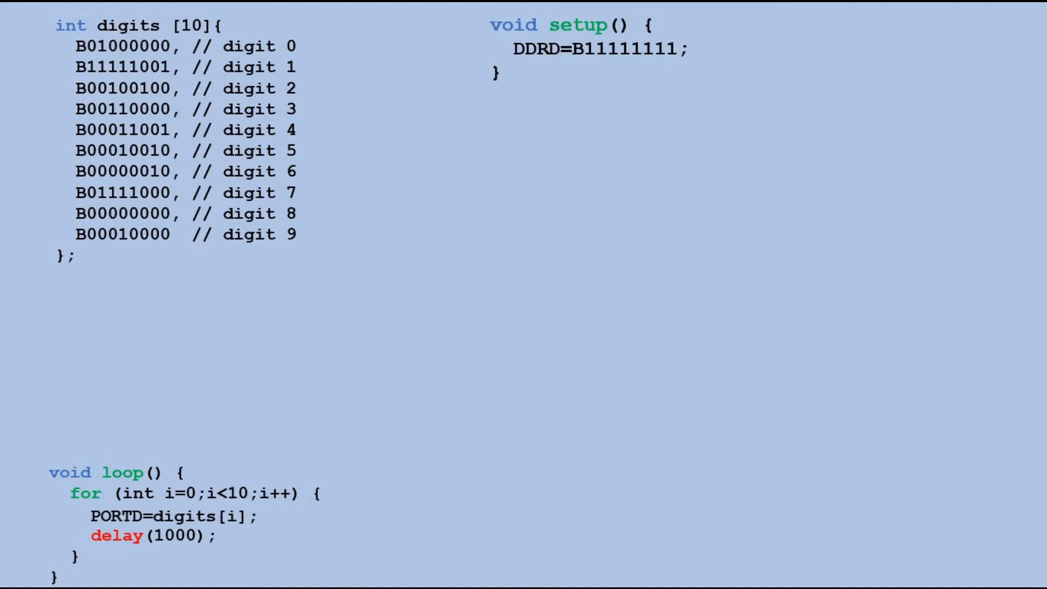